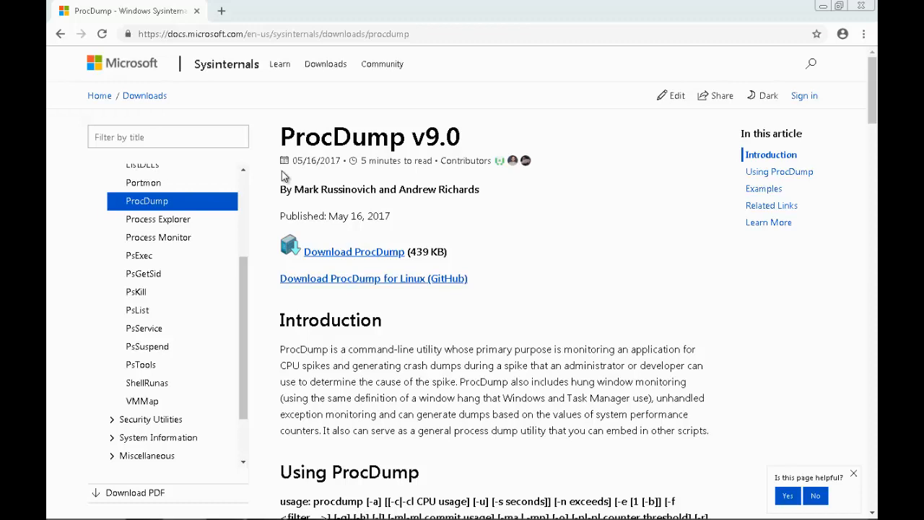
mouse_move(284, 143)
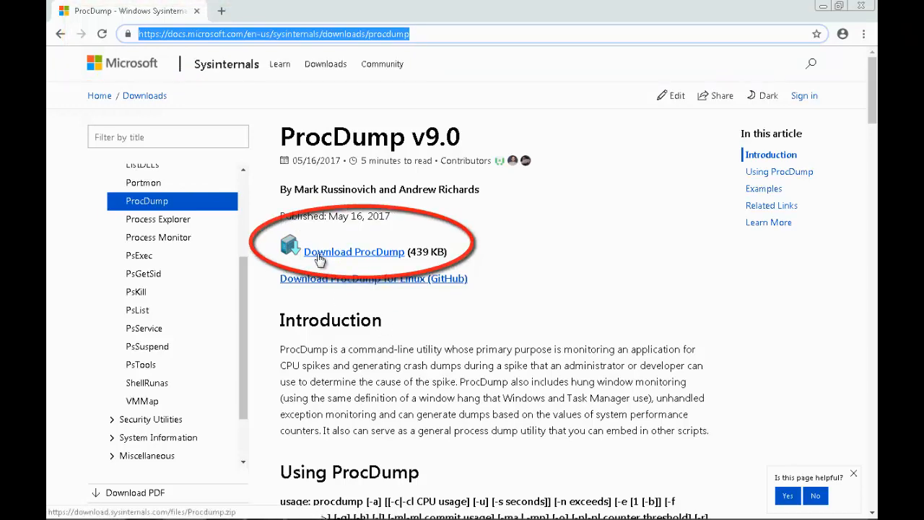
Scroll the Command Prompt while ProcDump waits for perfrun.exe to start.
scroll(down, 3)
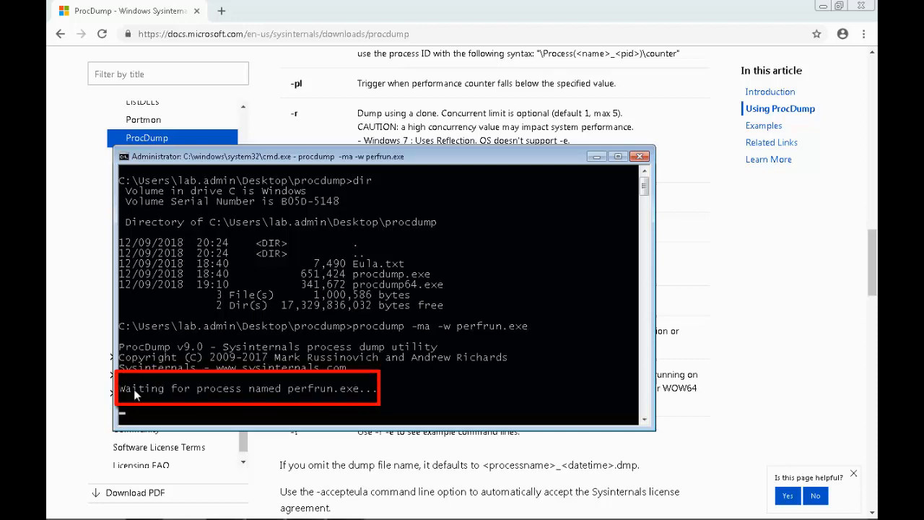
mouse_move(361, 398)
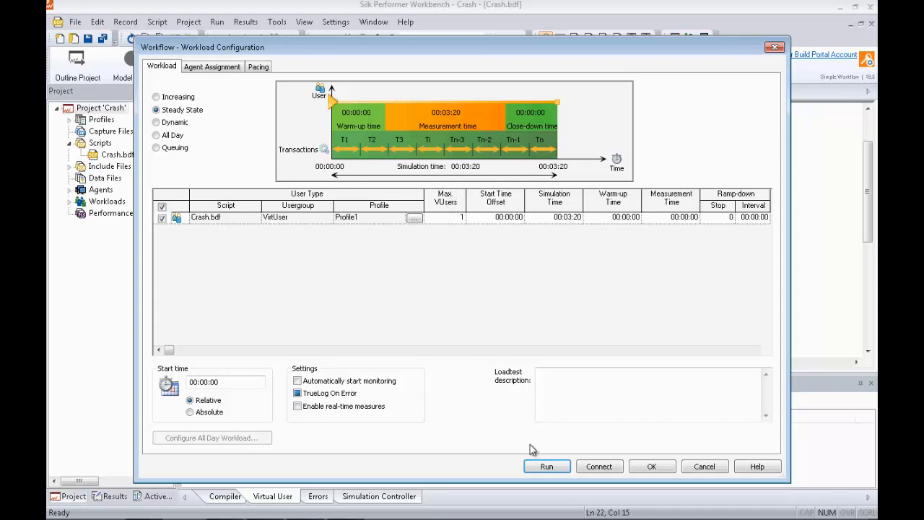
Run the Crash load test with the default results subfolder until the Load Test Summary appears.
click(545, 465)
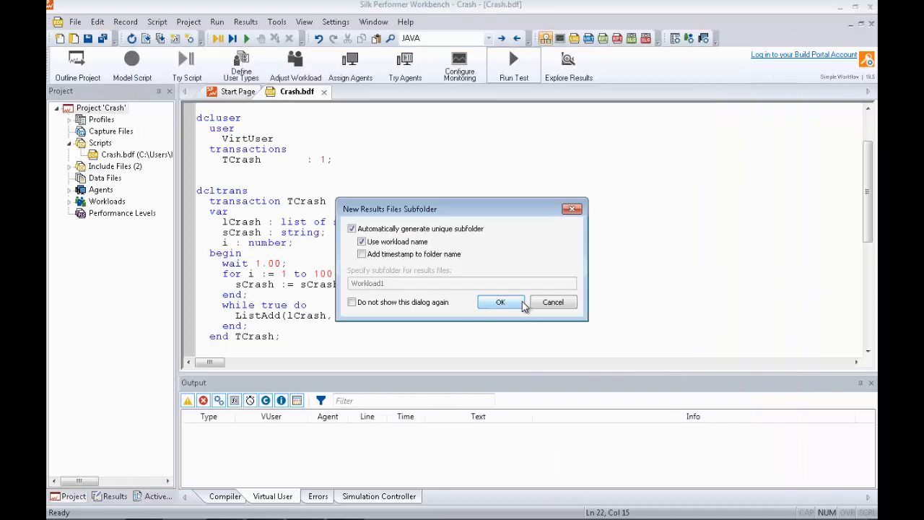
click(499, 302)
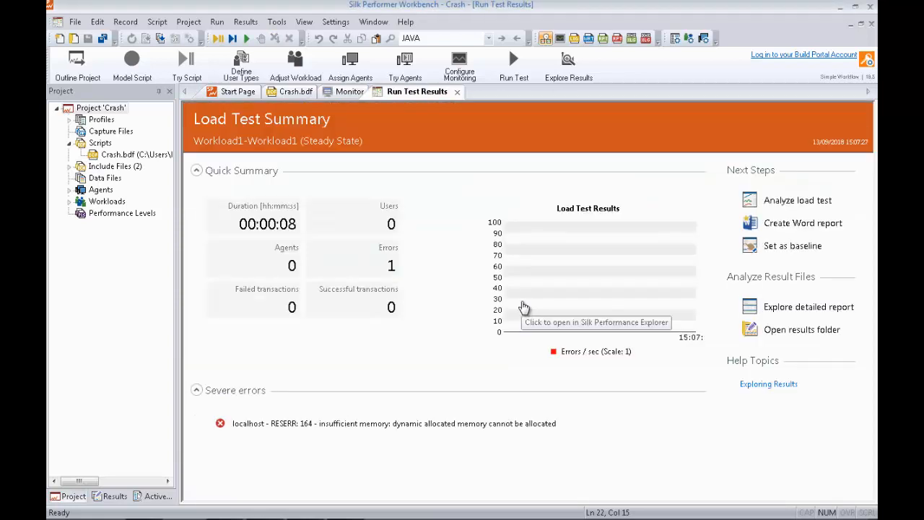
click(349, 92)
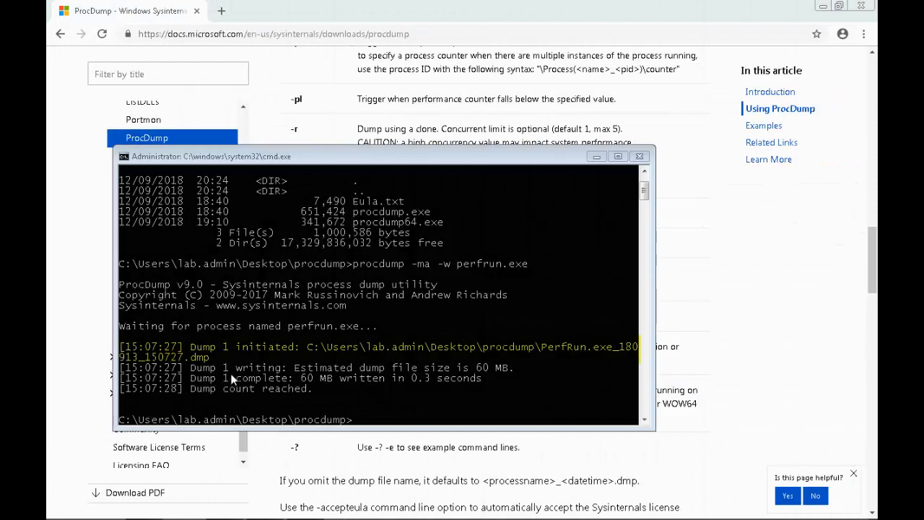
mouse_move(322, 353)
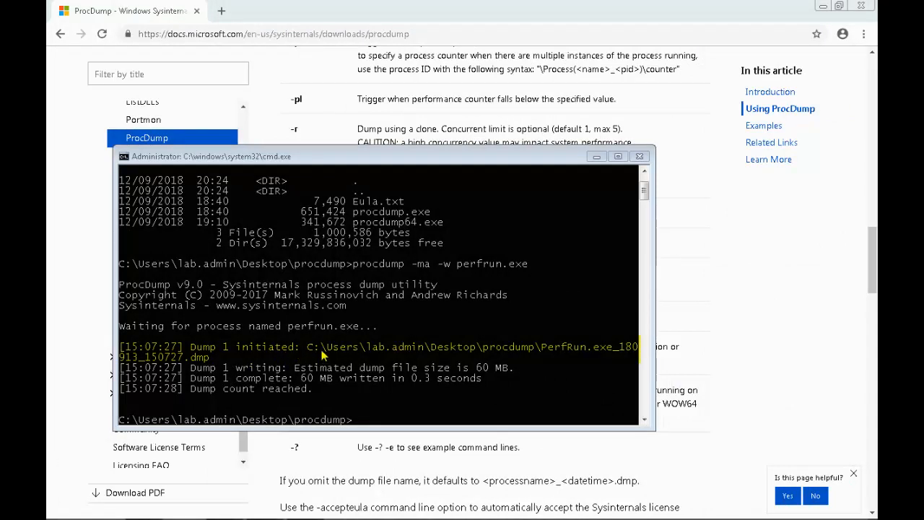
mouse_move(319, 384)
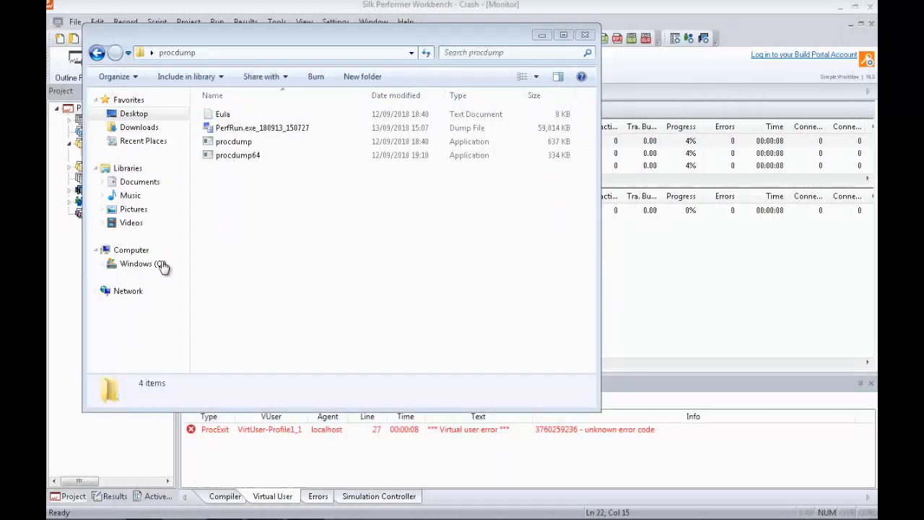
Select the PerfRun.exe_180913_150727 dump file to reveal its 58.4 MB details.
click(261, 127)
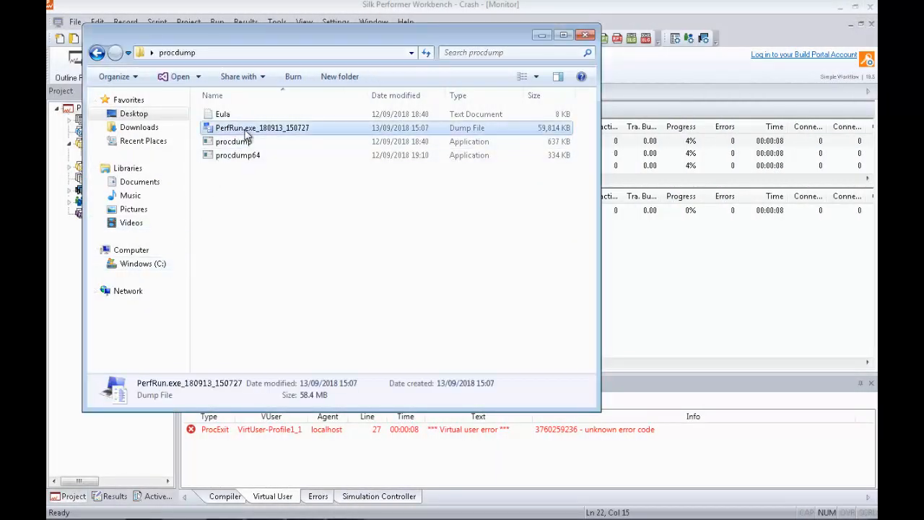